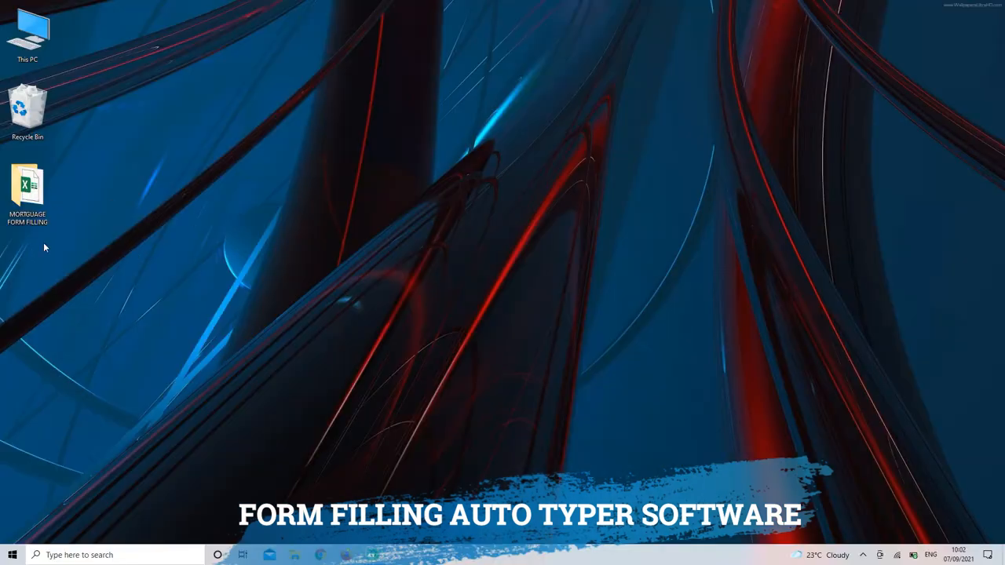
Browse the MORTGAGE FORM FILLING folder and view one of the scanned 4900 forms images.
double_click(28, 185)
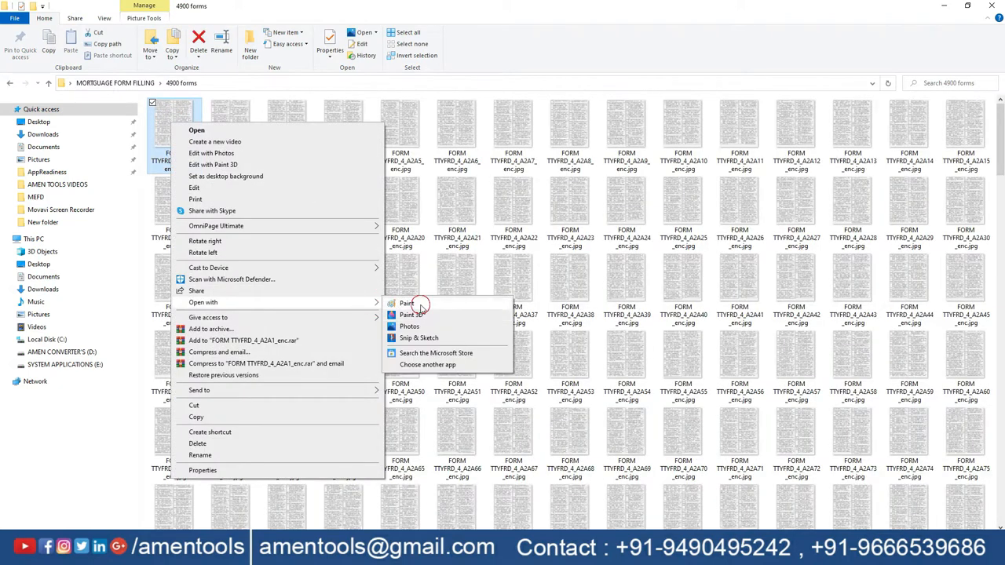
click(407, 305)
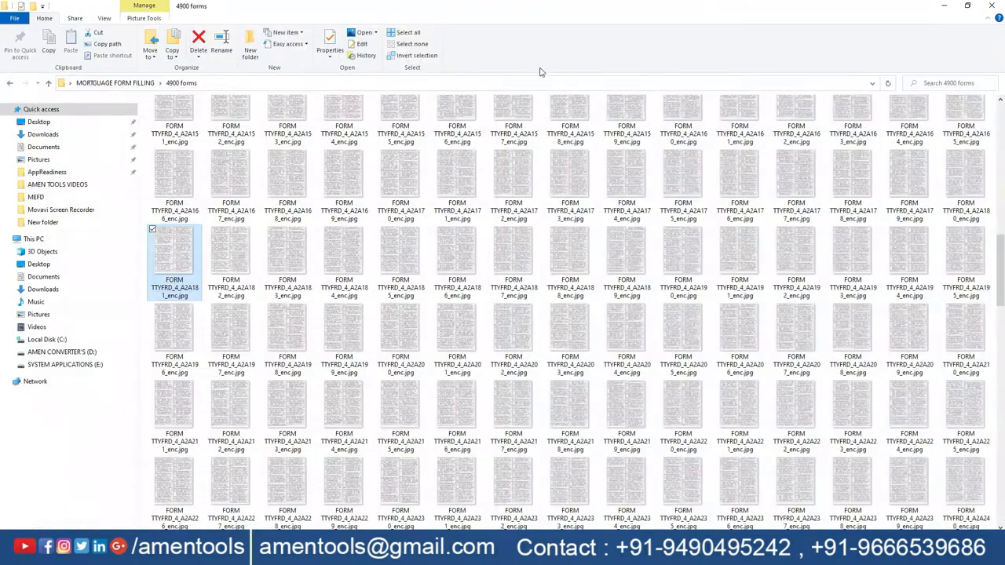
Return to the folder and launch the 5000 Forms.xlsx workbook in Excel.
click(9, 82)
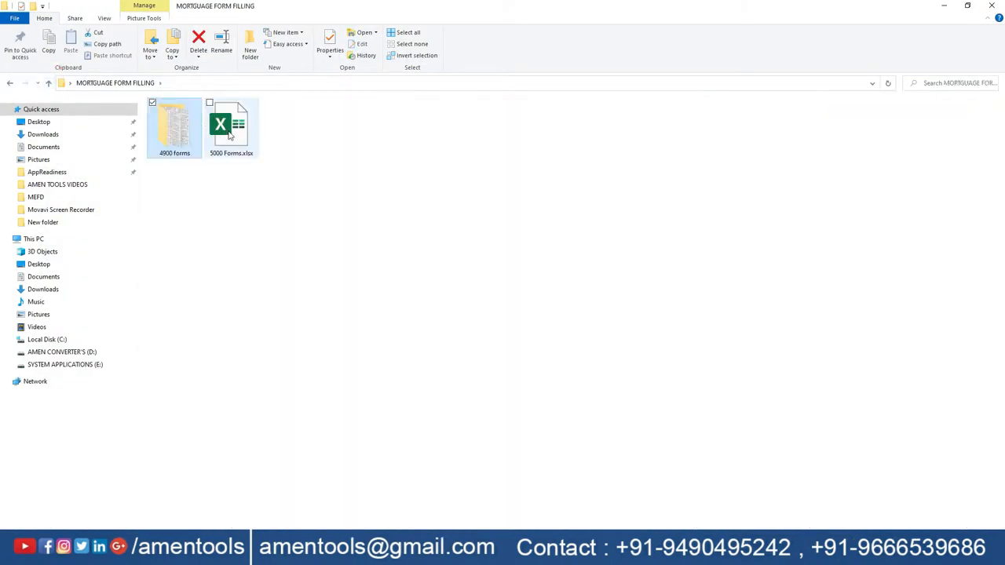
double_click(231, 126)
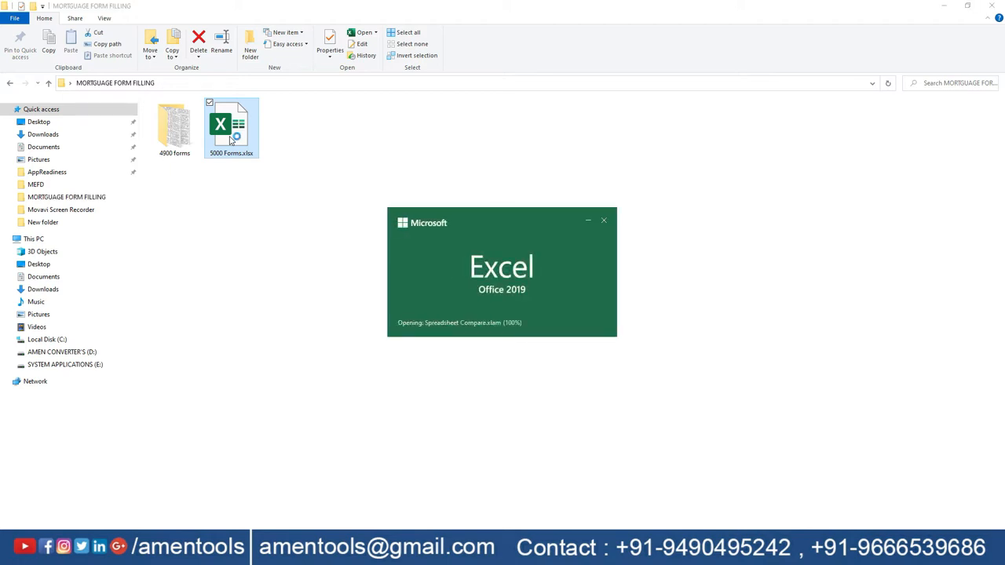
Enable editing on the protected 5000 Forms workbook and scroll through its applicant data rows.
double_click(231, 126)
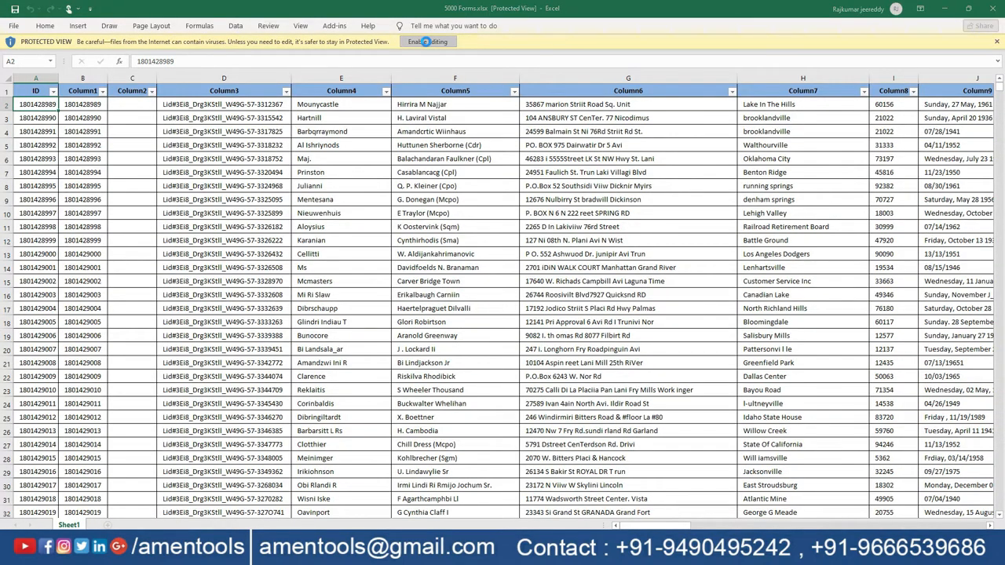
click(427, 41)
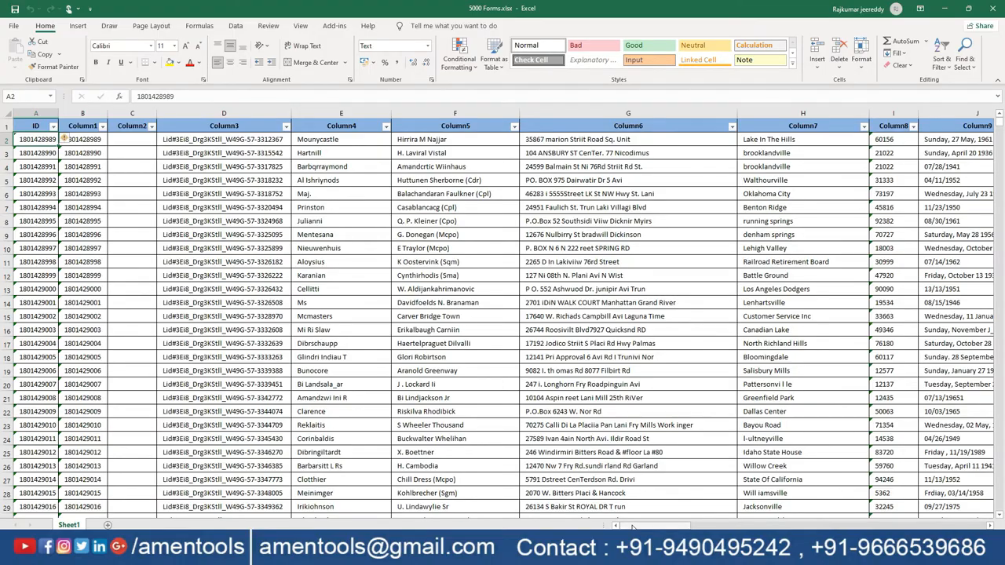
scroll(right, 3)
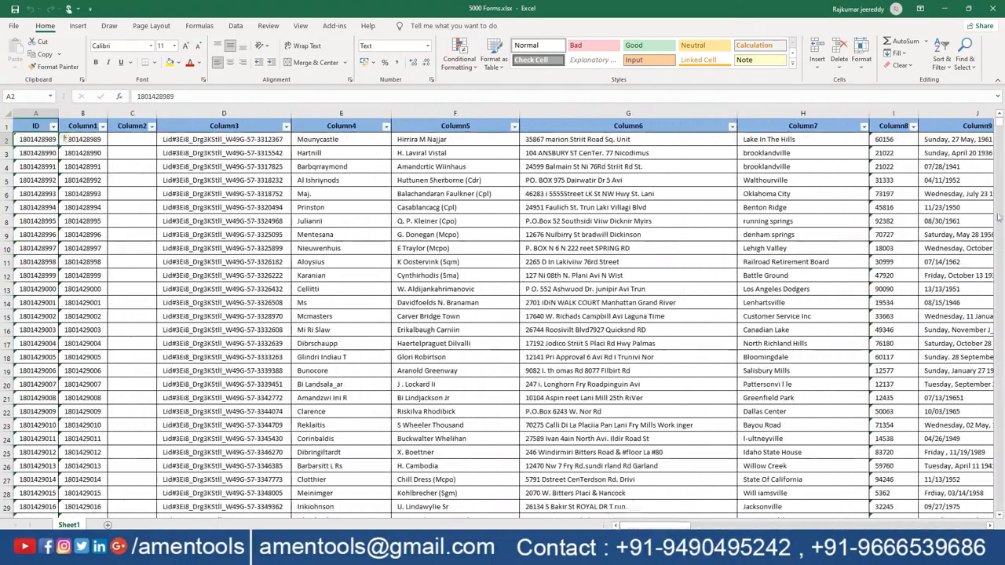
scroll(down, 3)
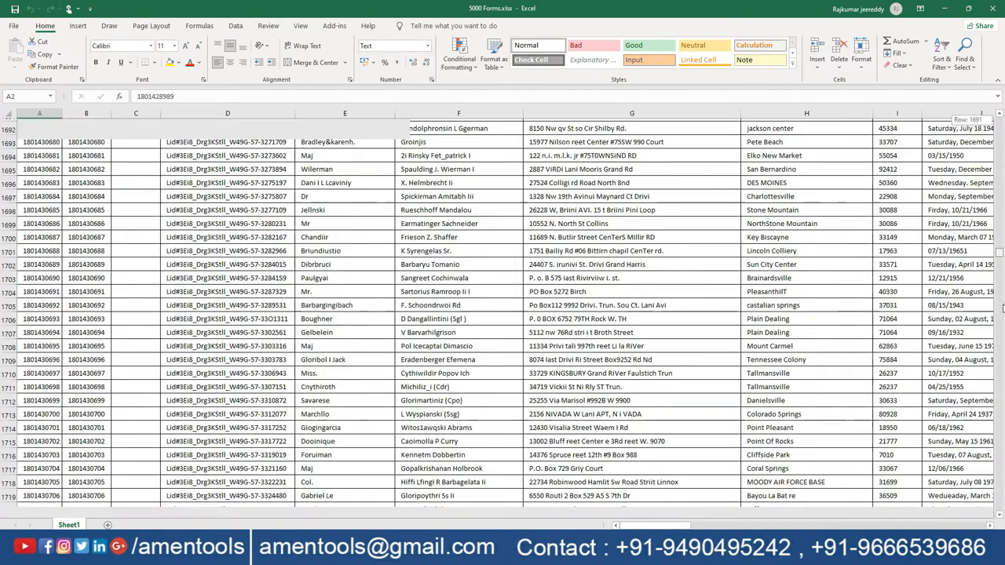
scroll(down, 3)
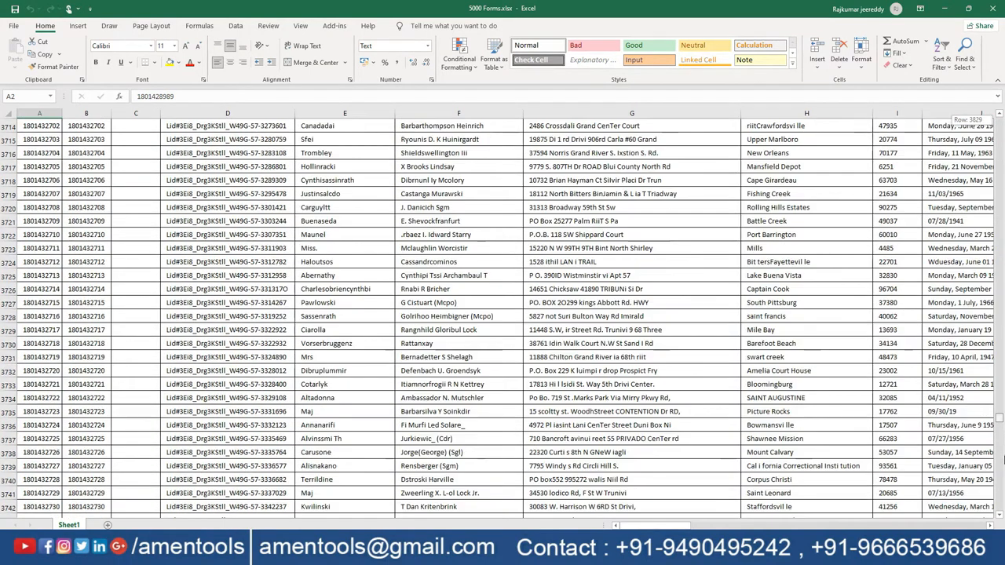
scroll(down, 3)
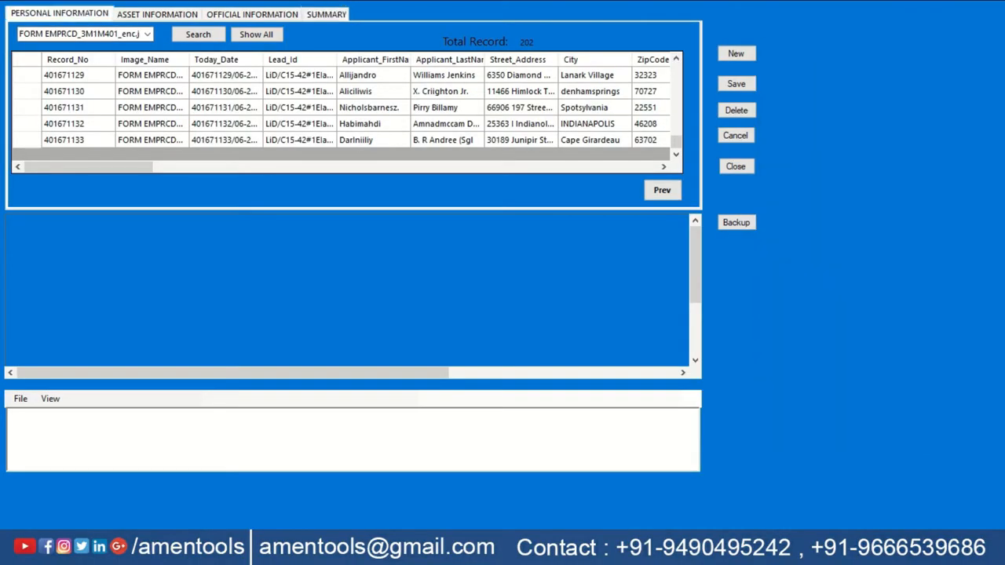
Start a new blank personal-information record in the data entry form.
click(736, 54)
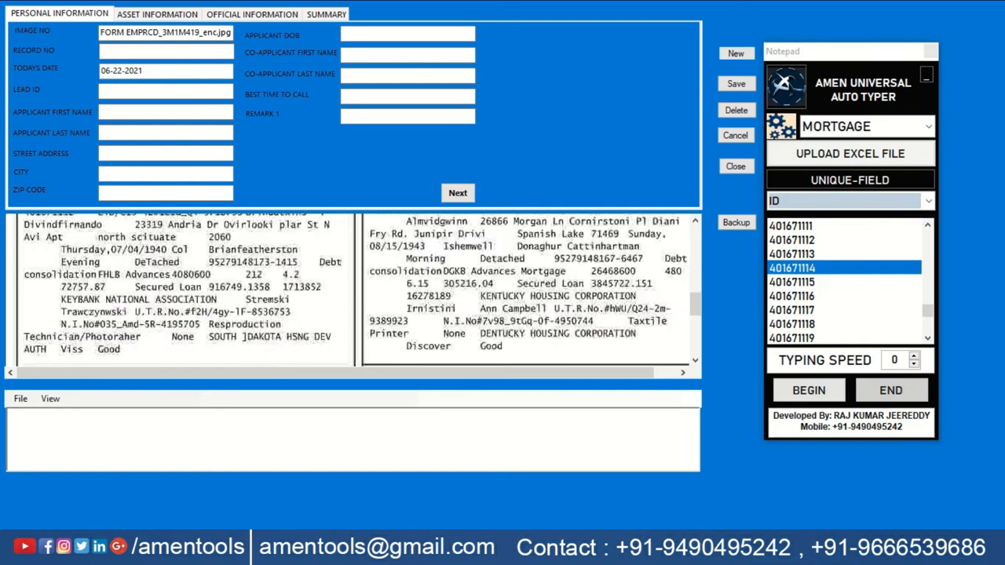
Begin auto-typing record 401671114 into the form starting at the Record No field.
click(807, 390)
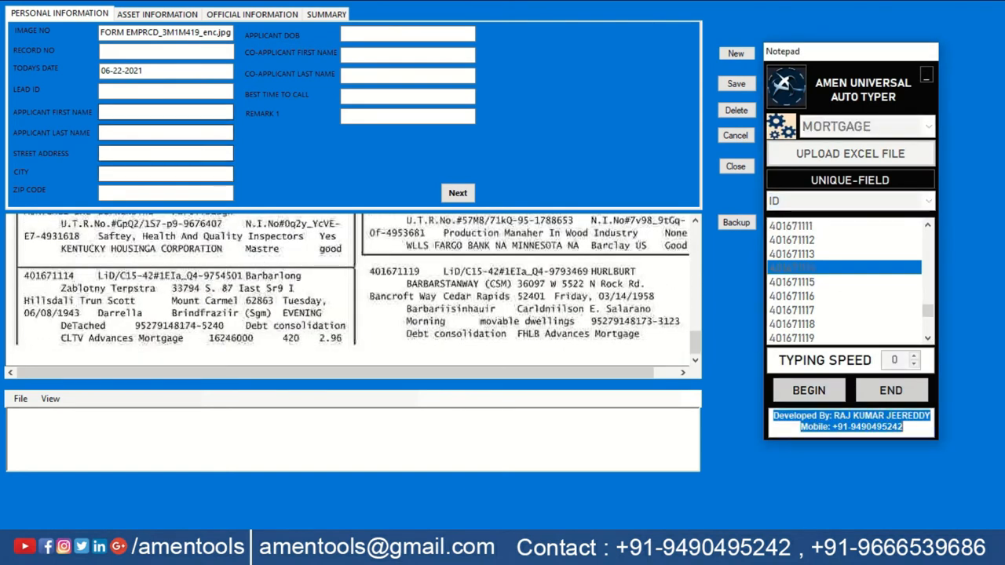
click(807, 390)
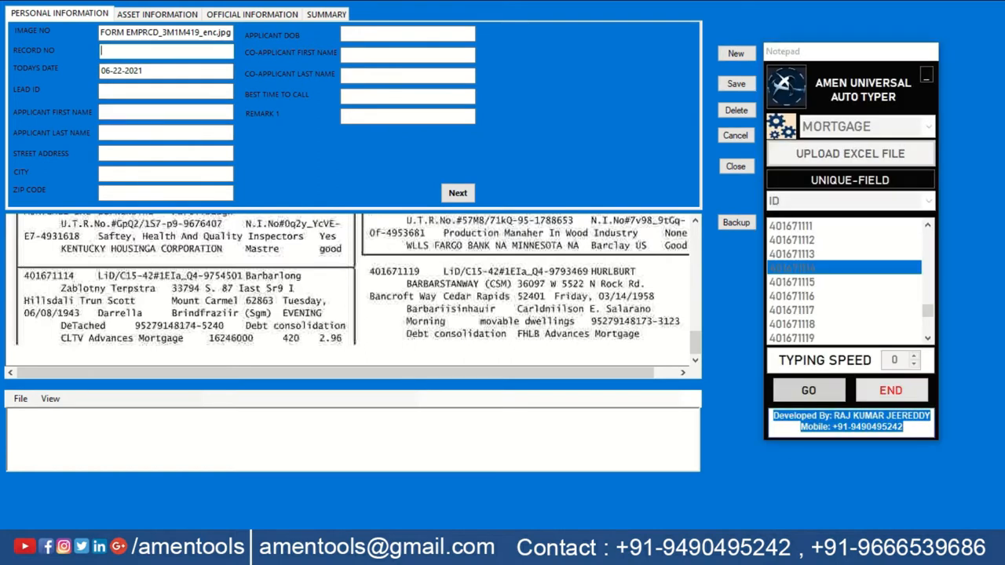
click(807, 390)
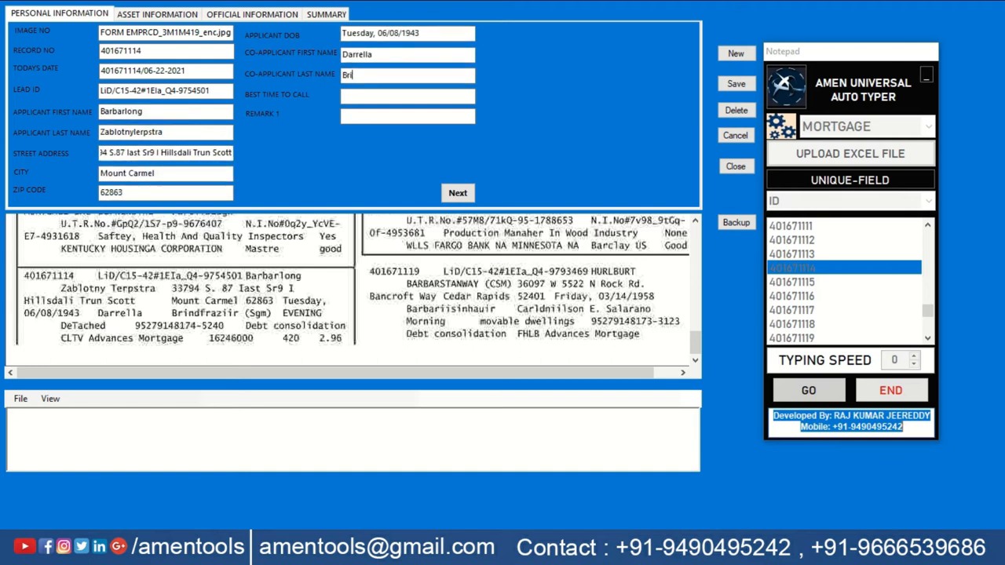
Let the Asset and Official Information tabs fill, then end the auto typer run.
click(157, 13)
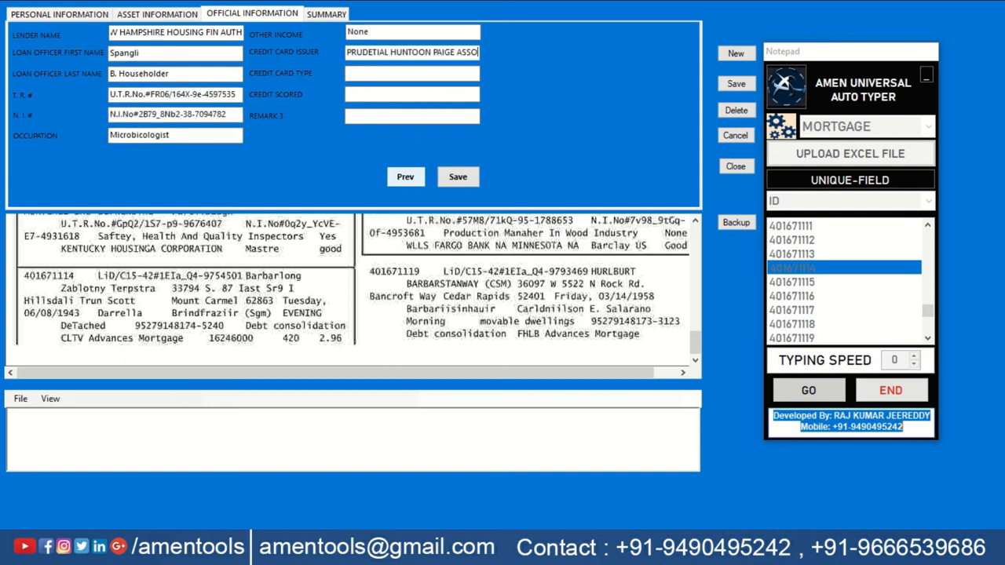
click(807, 390)
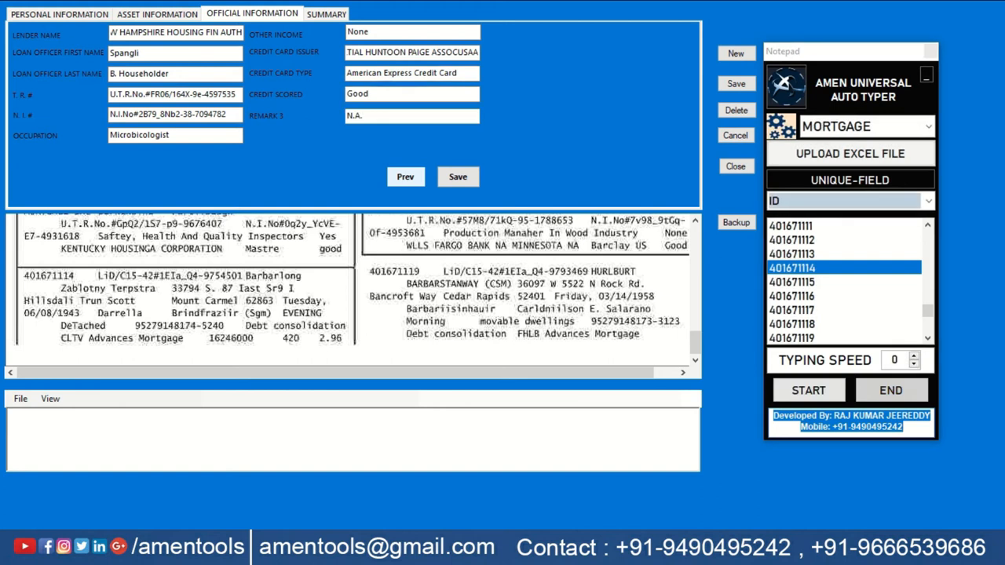